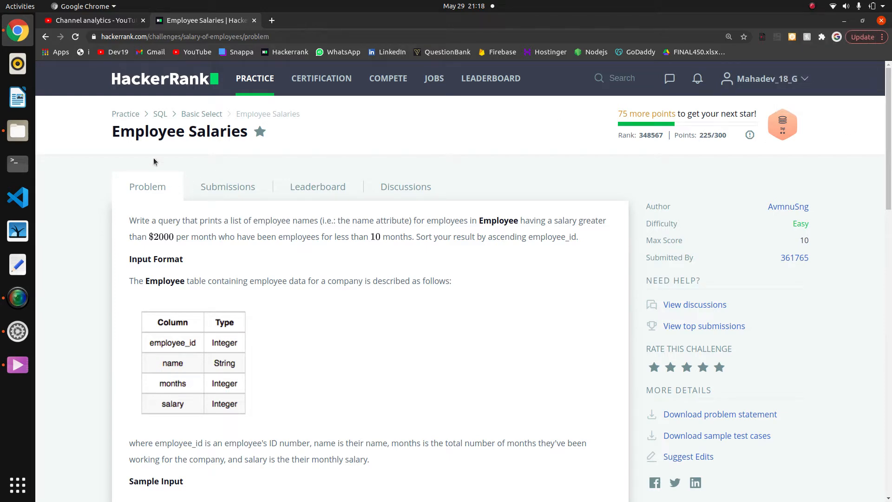
Step: Read the problem, then start the query with SELECT name
{"action": "scroll", "scroll_direction": "down", "scroll_amount": 3}
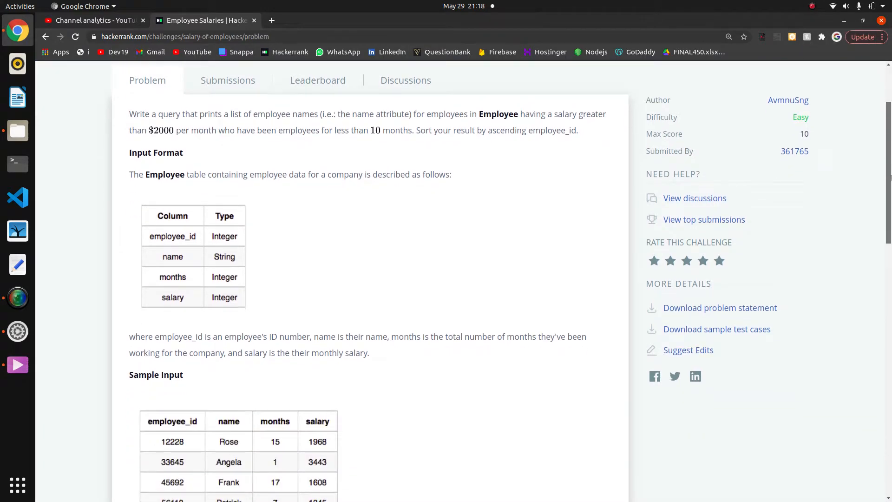
{"action": "scroll", "scroll_direction": "up", "scroll_amount": 3}
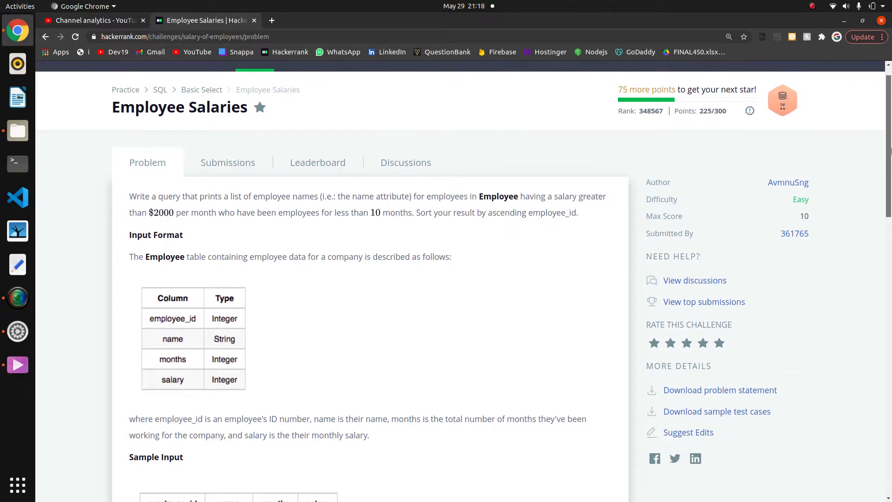
{"action": "scroll", "scroll_direction": "down", "scroll_amount": 3}
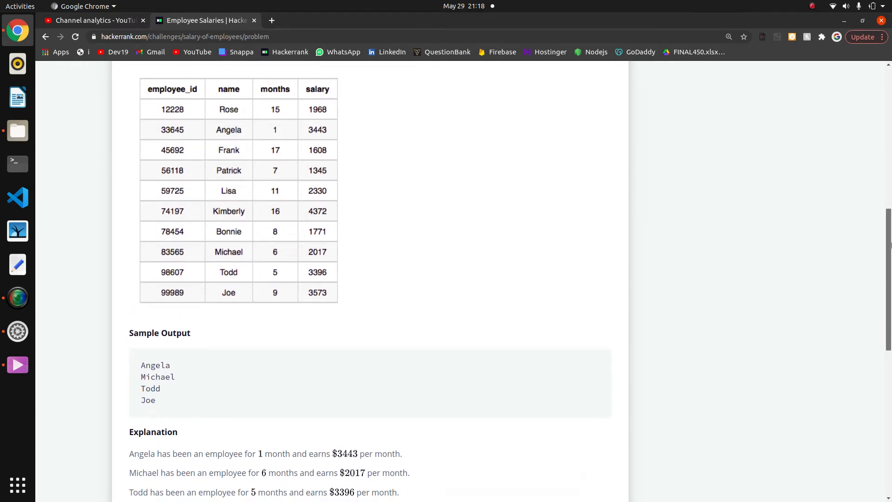
{"action": "scroll", "scroll_direction": "up", "scroll_amount": 3}
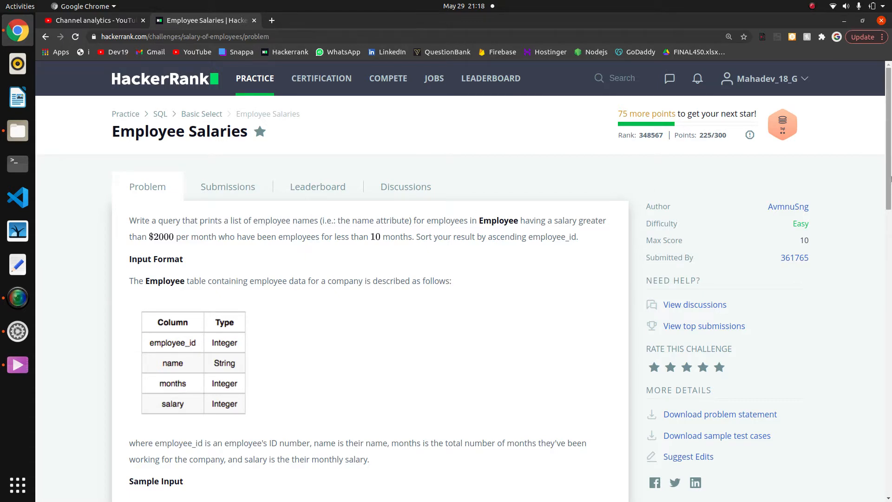
{"action": "scroll", "scroll_direction": "down", "scroll_amount": 3}
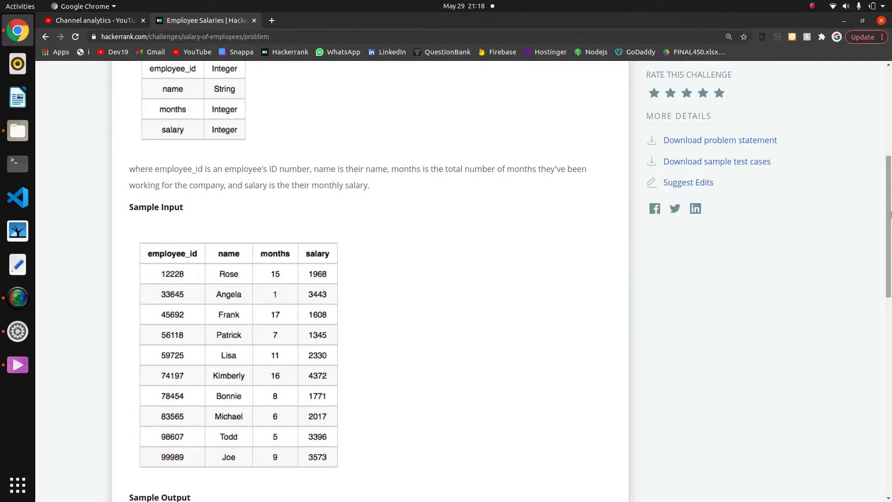
{"action": "scroll", "scroll_direction": "up", "scroll_amount": 3}
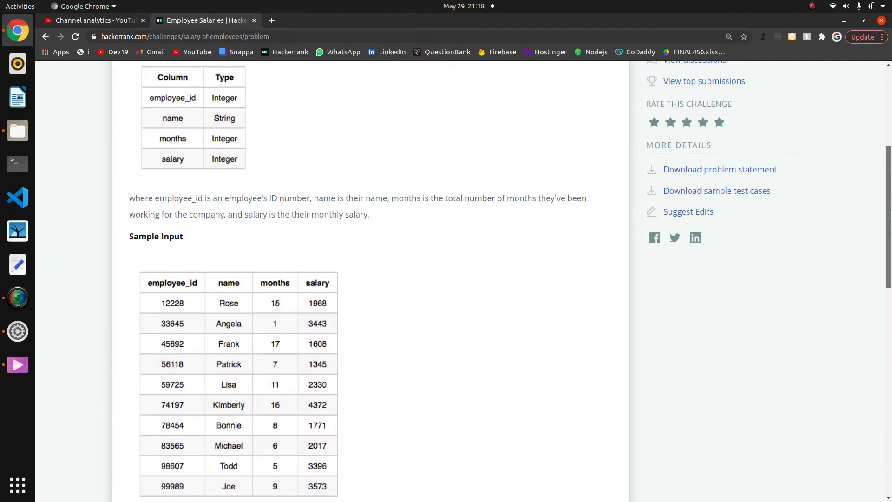
{"action": "scroll", "scroll_direction": "down", "scroll_amount": 3}
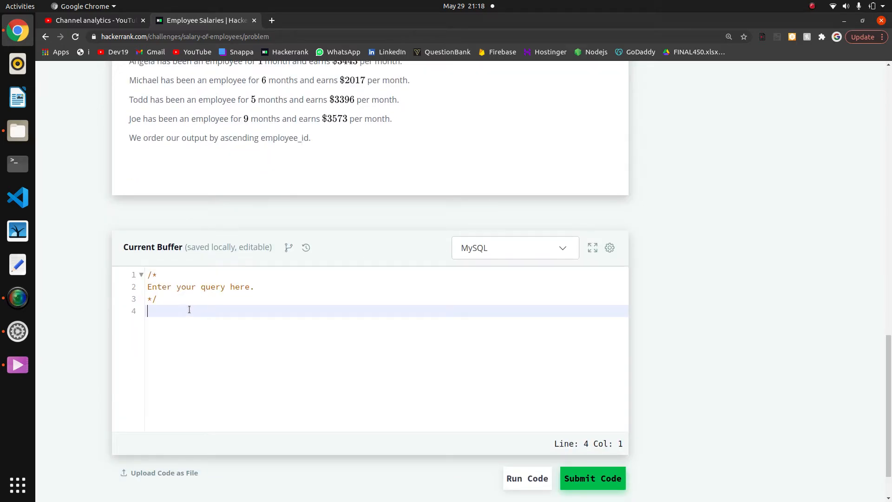
{"action": "type", "text": "SELECT"}
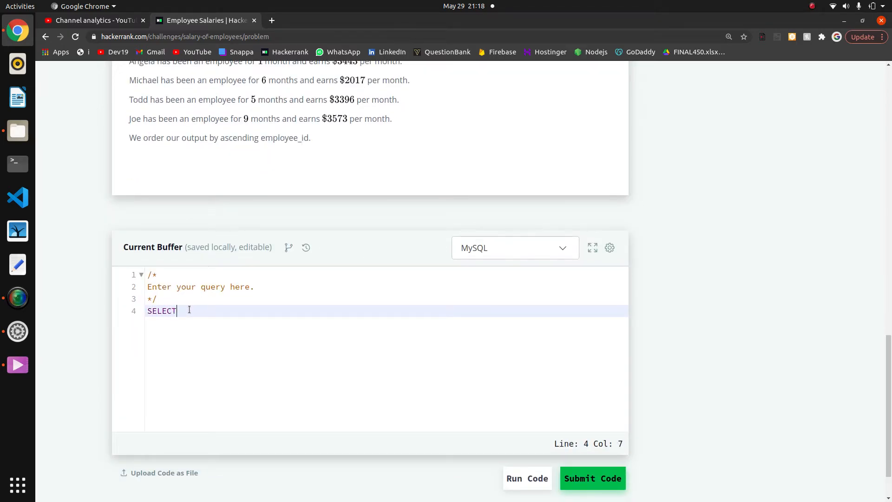
{"action": "scroll", "scroll_direction": "up", "scroll_amount": 3}
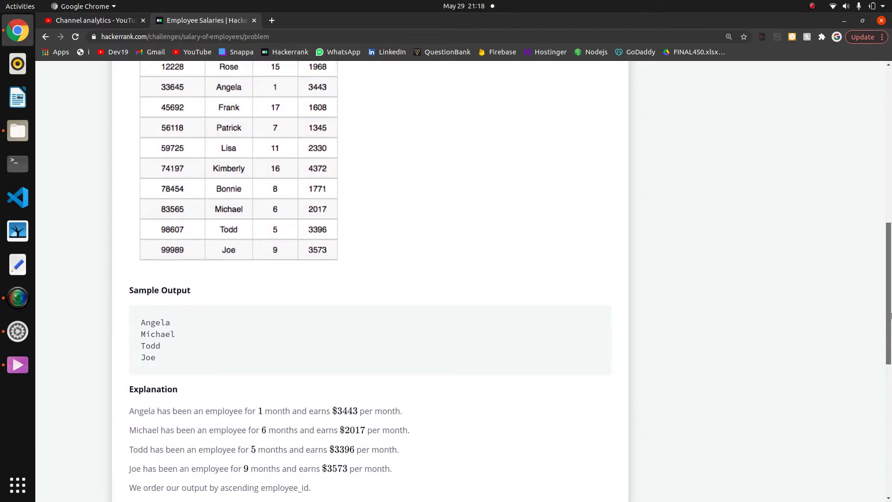
{"action": "scroll", "scroll_direction": "down", "scroll_amount": 3}
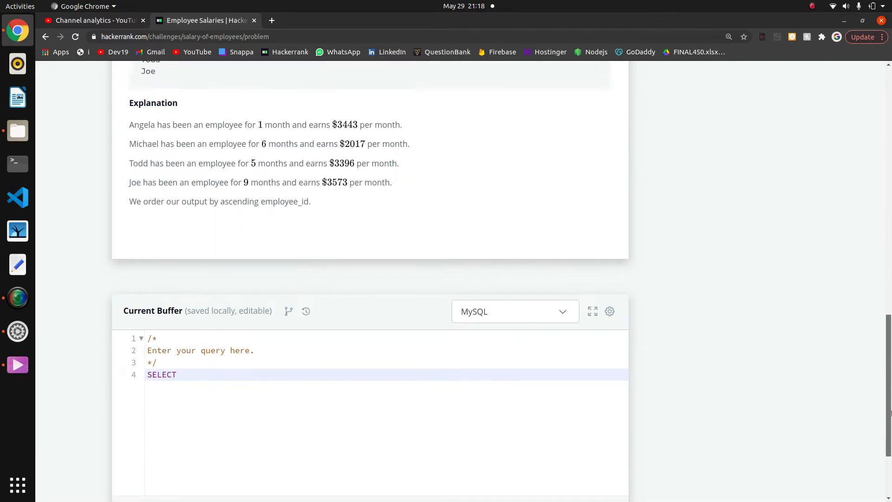
{"action": "type", "text": "NAM"}
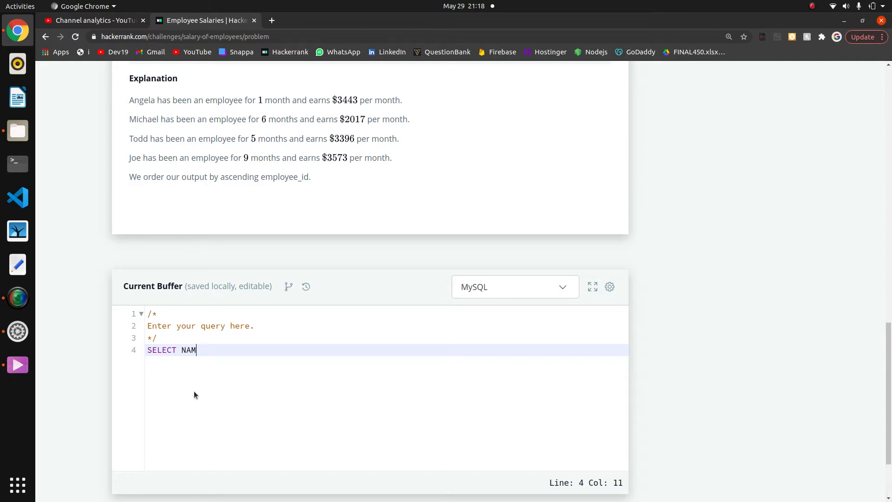
{"action": "key", "text": "BackSpace"}
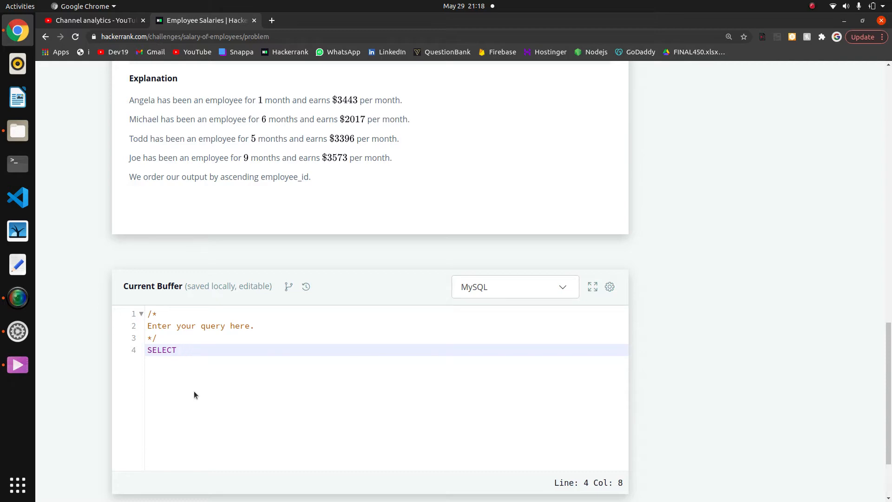
{"action": "type", "text": "name"}
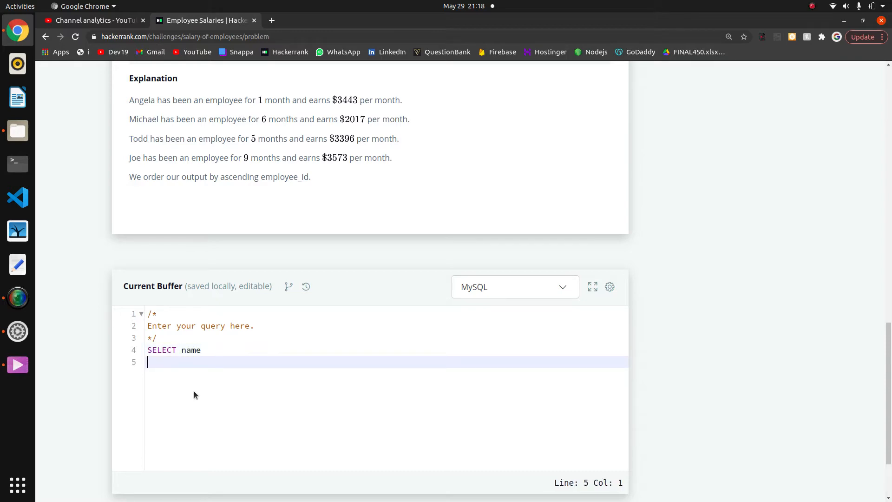
Step: Add FROM Employee on the next line and begin a WHERE clause
{"action": "type", "text": "FROM"}
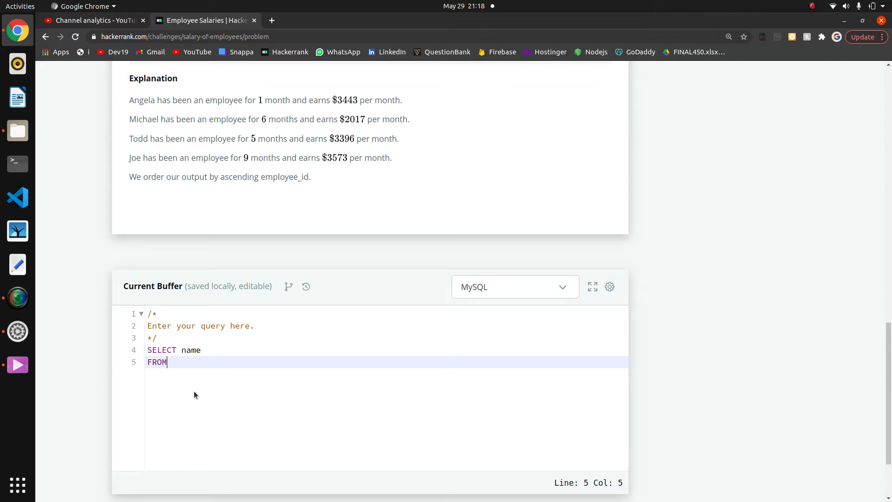
{"action": "scroll", "scroll_direction": "up", "scroll_amount": 3}
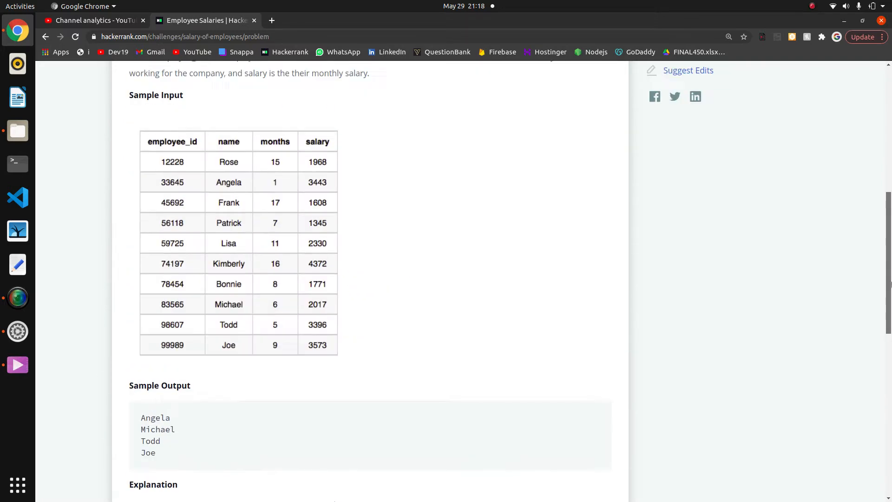
{"action": "scroll", "scroll_direction": "up", "scroll_amount": 3}
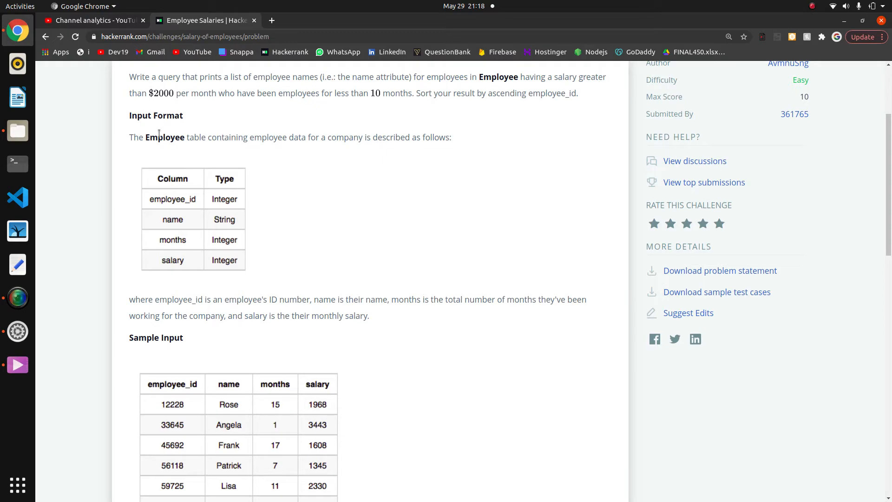
{"action": "double_click", "coordinate": [164, 137]}
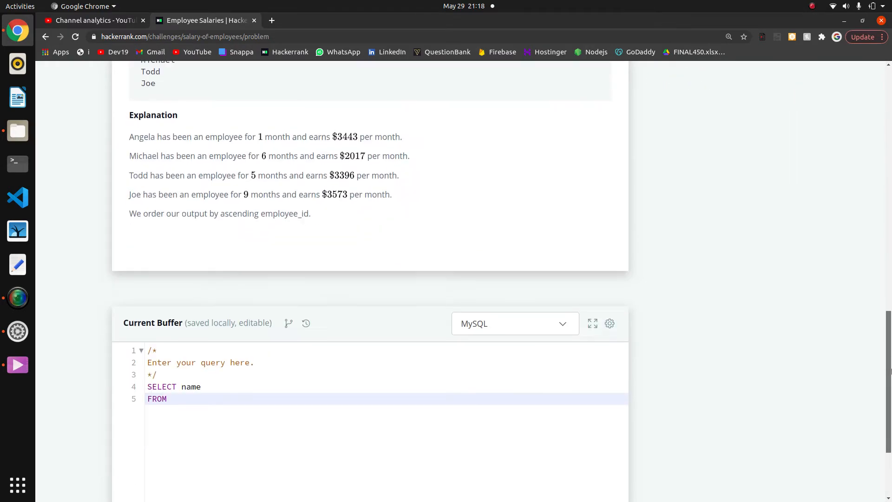
{"action": "scroll", "scroll_direction": "down", "scroll_amount": 3}
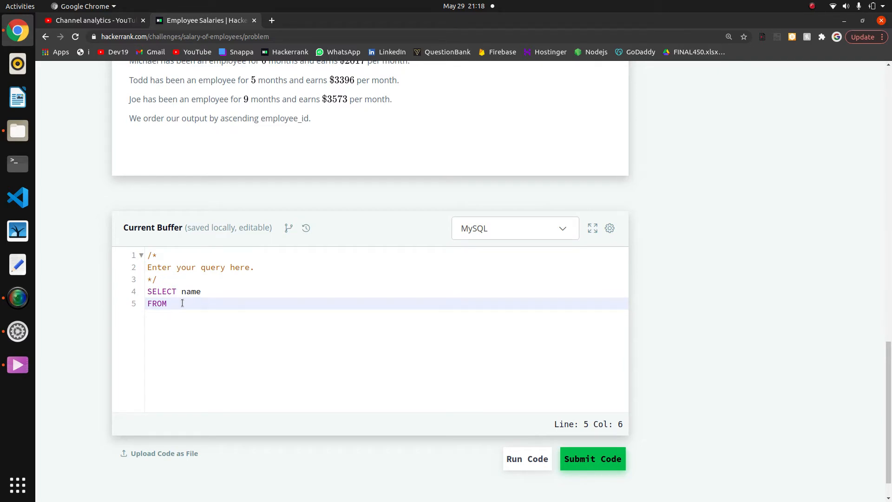
{"action": "type", "text": "Employee"}
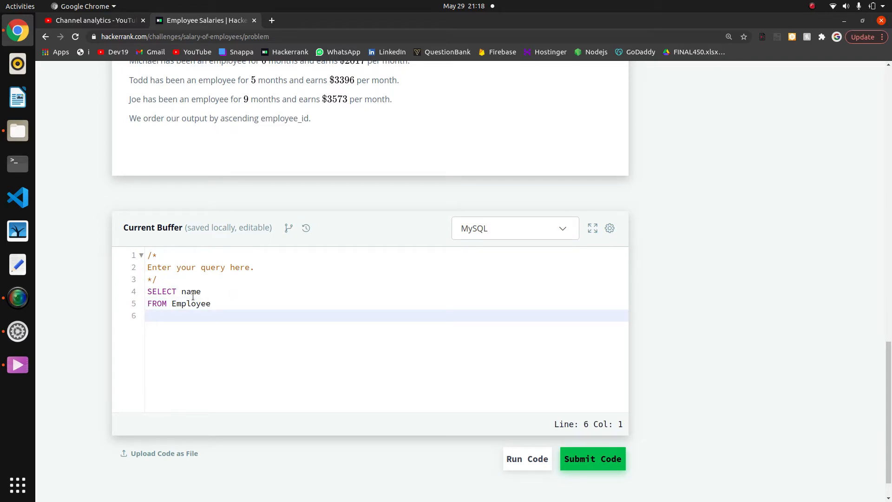
{"action": "type", "text": "WHERE"}
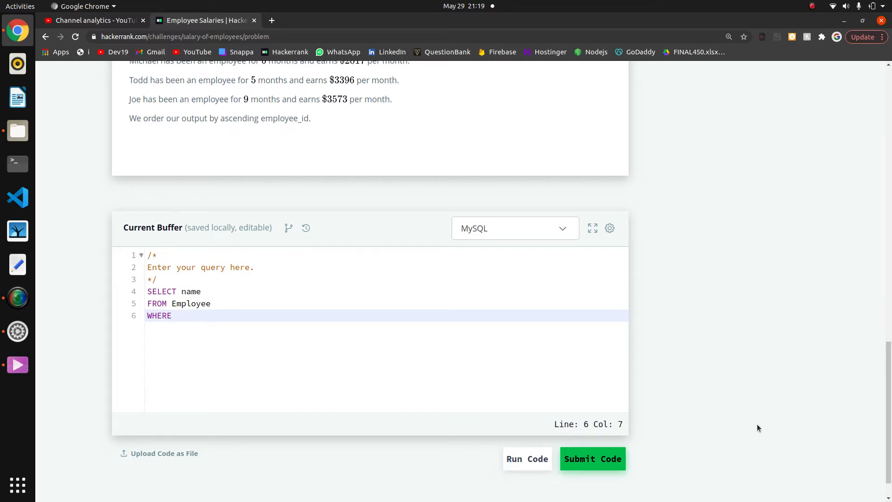
Step: Add the first condition 'salary > 2000 and' after WHERE, rechecking the sample data
{"action": "scroll", "scroll_direction": "up", "scroll_amount": 3}
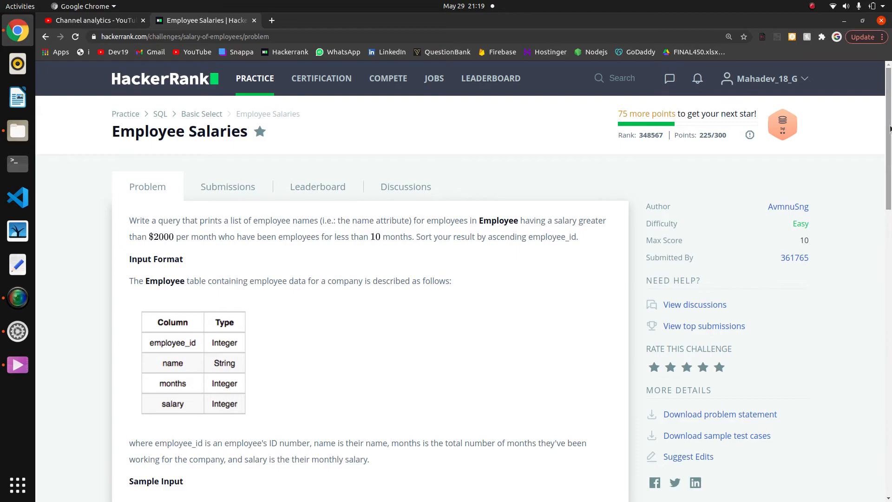
{"action": "mouse_move", "coordinate": [596, 232]}
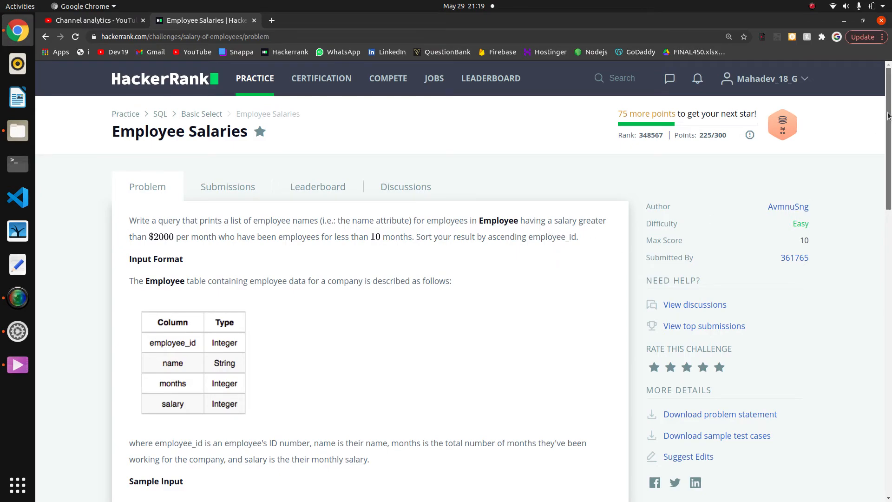
{"action": "scroll", "scroll_direction": "down", "scroll_amount": 3}
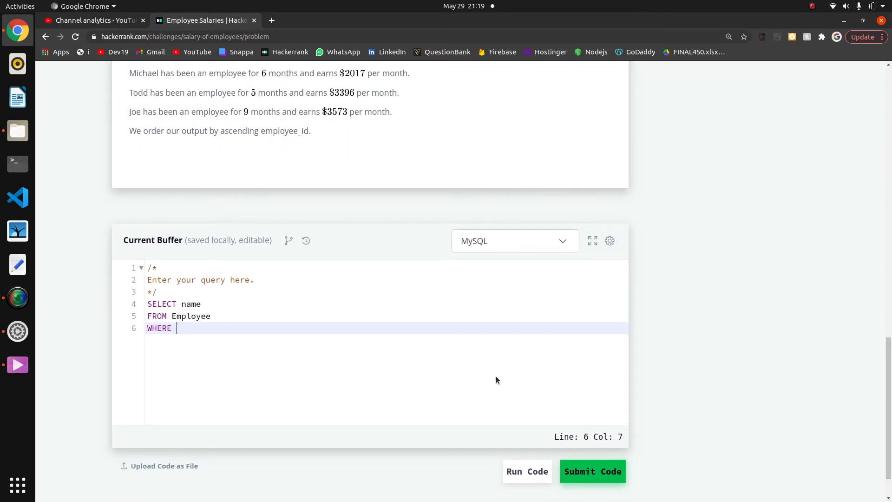
{"action": "type", "text": "salary"}
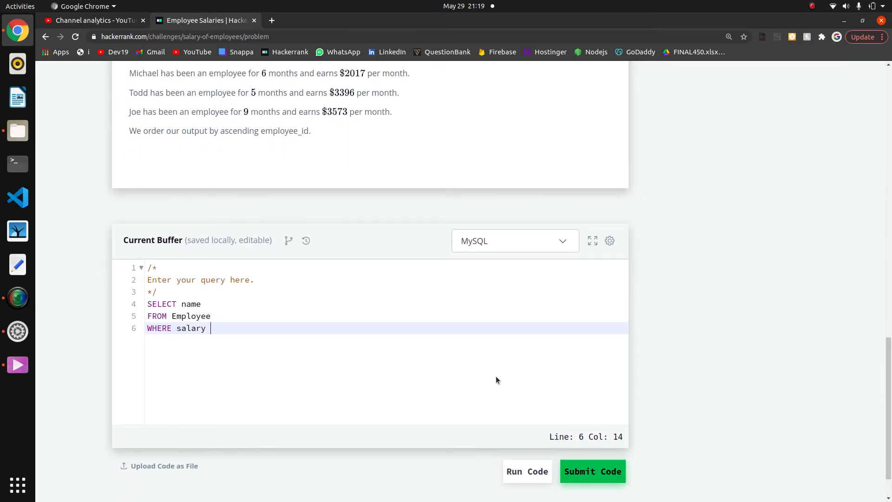
{"action": "type", "text": "> 2000"}
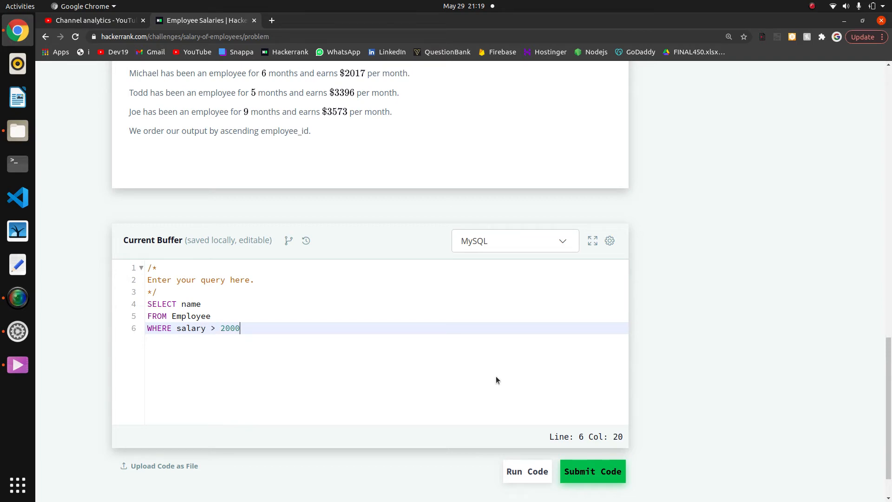
{"action": "type", "text": "an"}
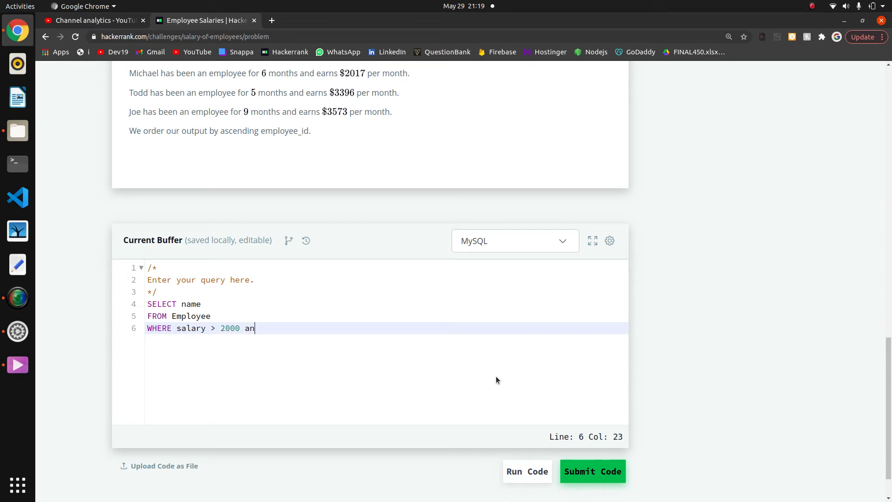
{"action": "type", "text": "d"}
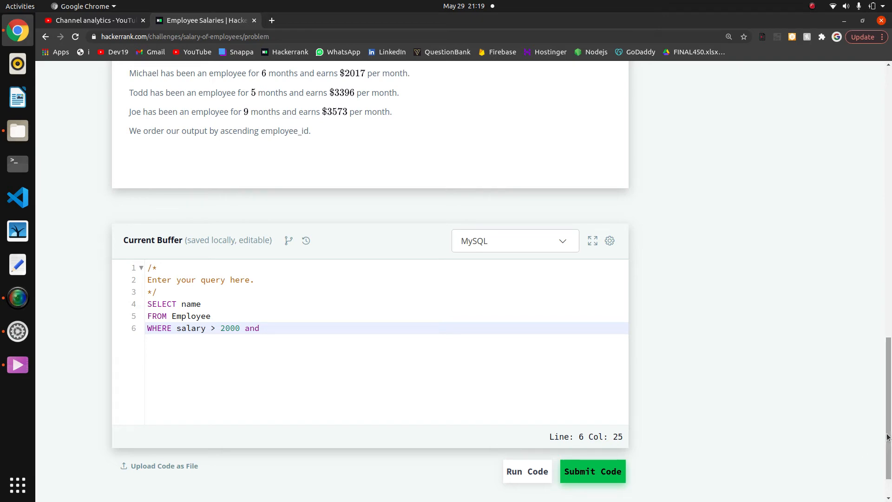
{"action": "scroll", "scroll_direction": "up", "scroll_amount": 3}
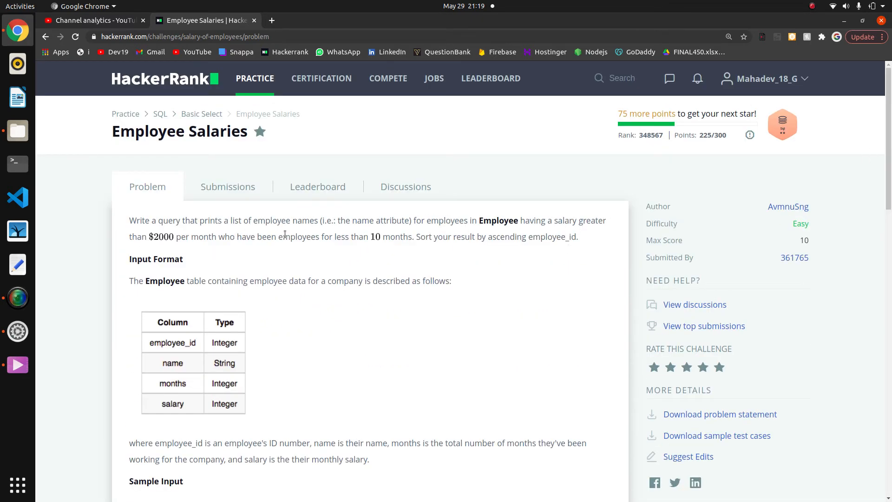
{"action": "mouse_move", "coordinate": [380, 247]}
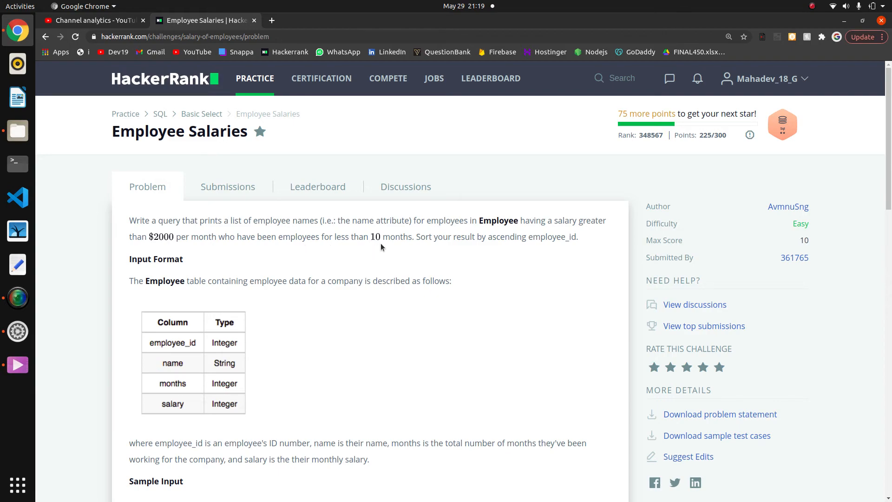
{"action": "scroll", "scroll_direction": "down", "scroll_amount": 3}
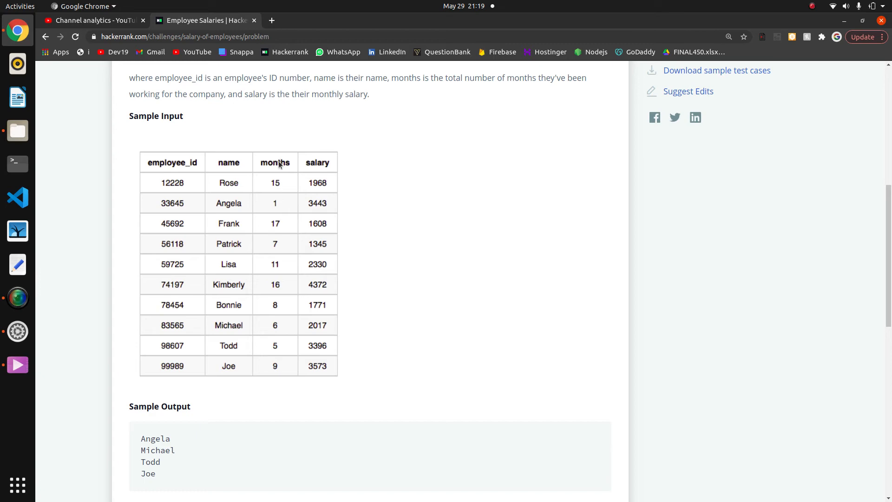
{"action": "scroll", "scroll_direction": "down", "scroll_amount": 3}
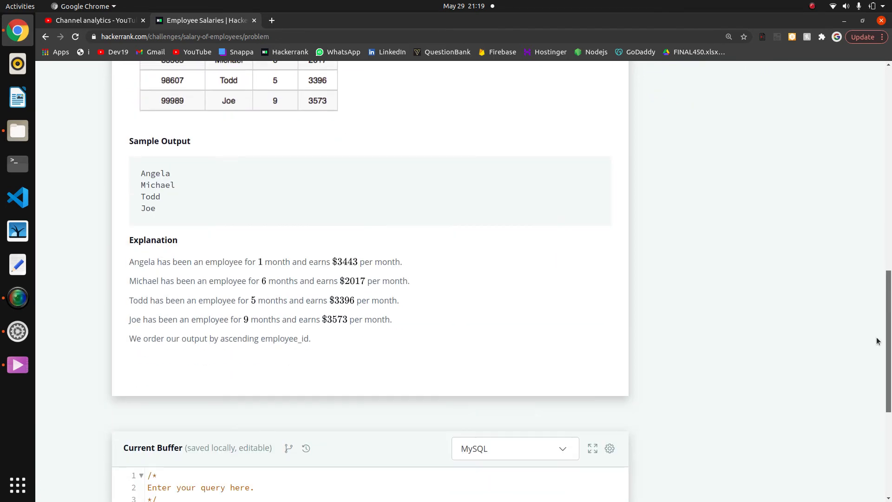
Step: Finish the WHERE clause with 'months < 10;' and run the query on the sample test
{"action": "scroll", "scroll_direction": "down", "scroll_amount": 3}
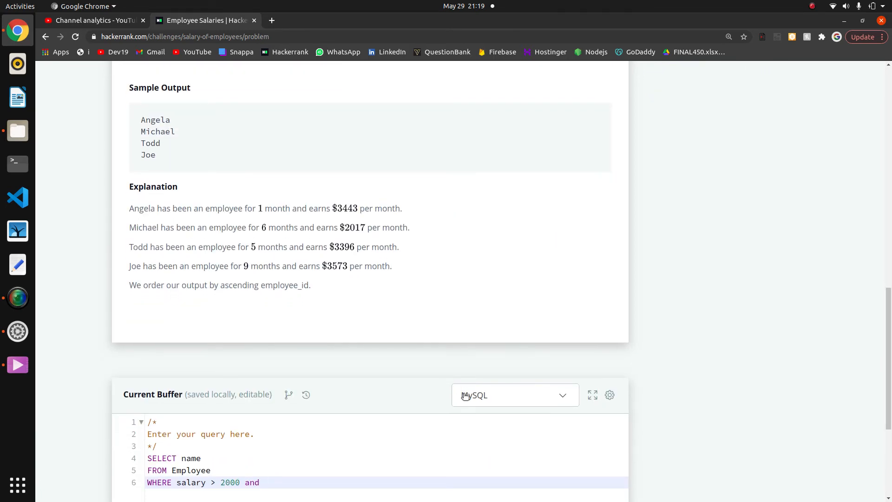
{"action": "scroll", "scroll_direction": "down", "scroll_amount": 3}
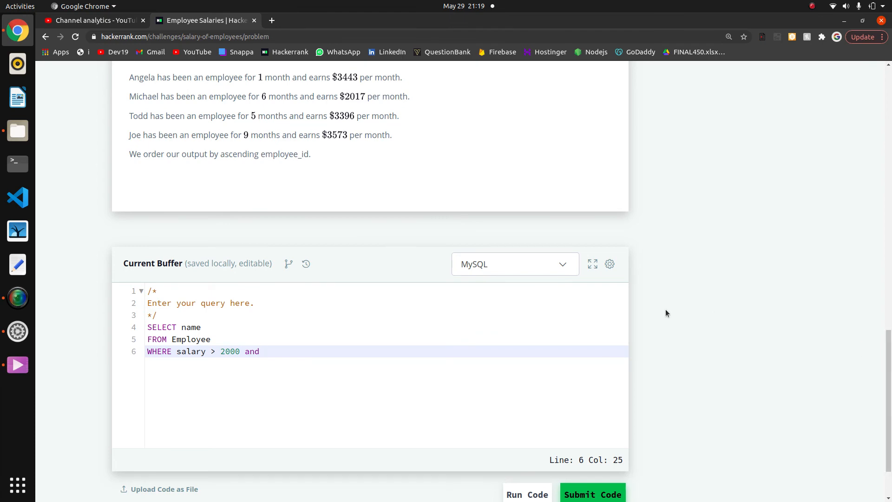
{"action": "type", "text": "months"}
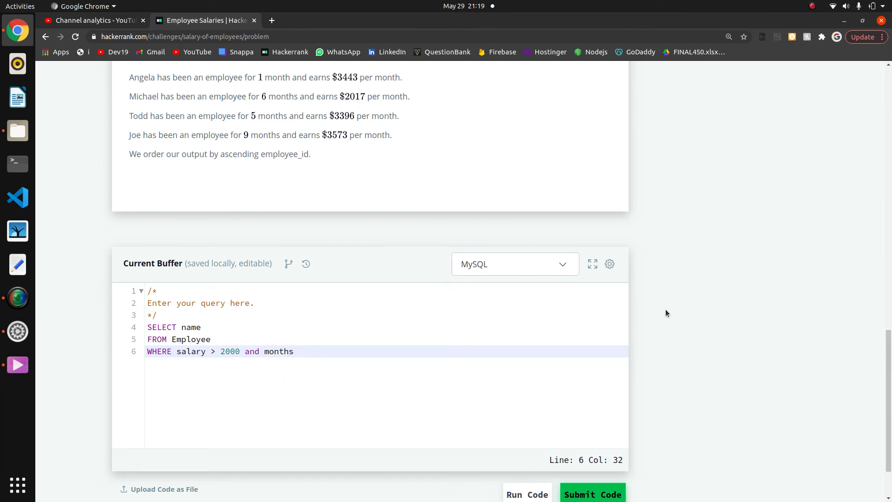
{"action": "type", "text": "< 10"}
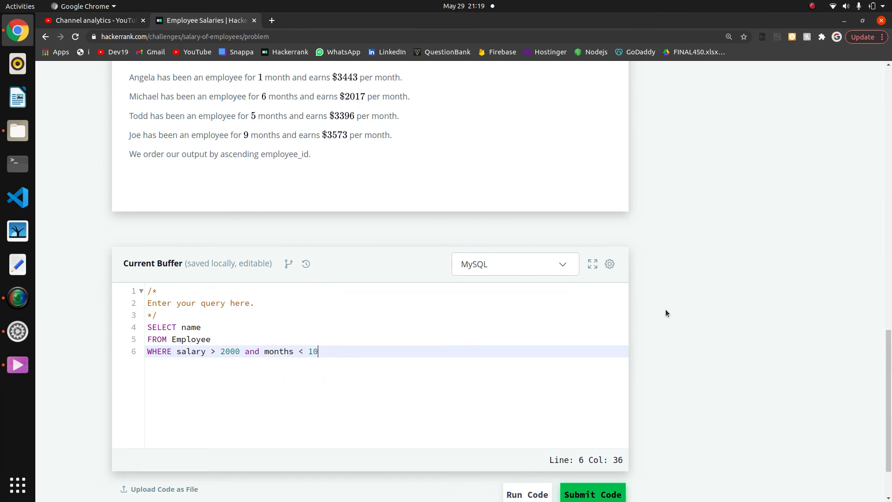
{"action": "type", "text": ";"}
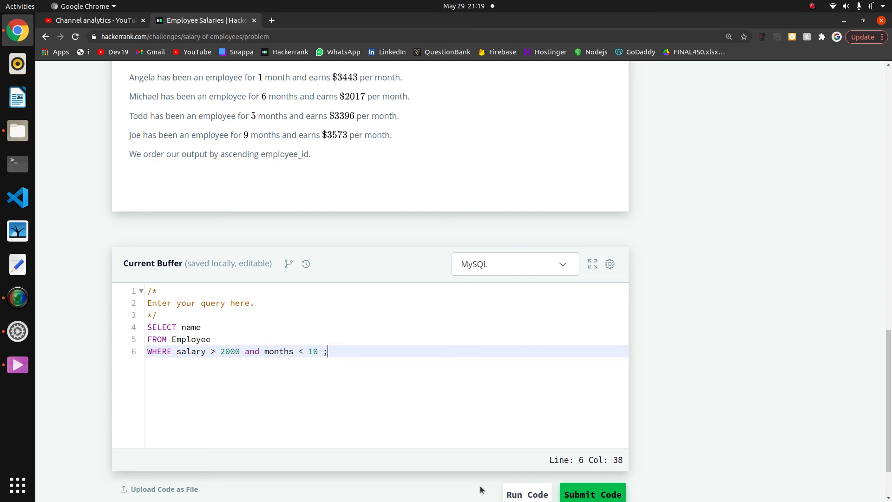
{"action": "left_click", "coordinate": [592, 494]}
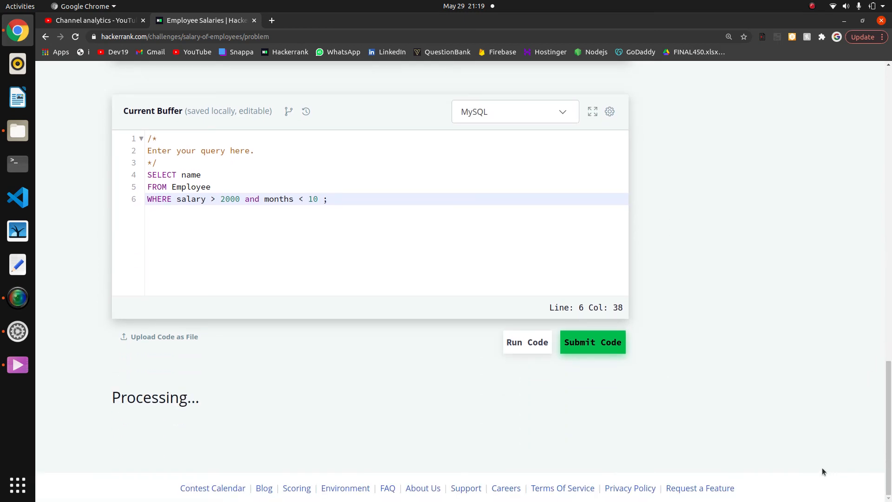
Step: Review the passing sample result and submit the query against all test cases
{"action": "left_click", "coordinate": [526, 342]}
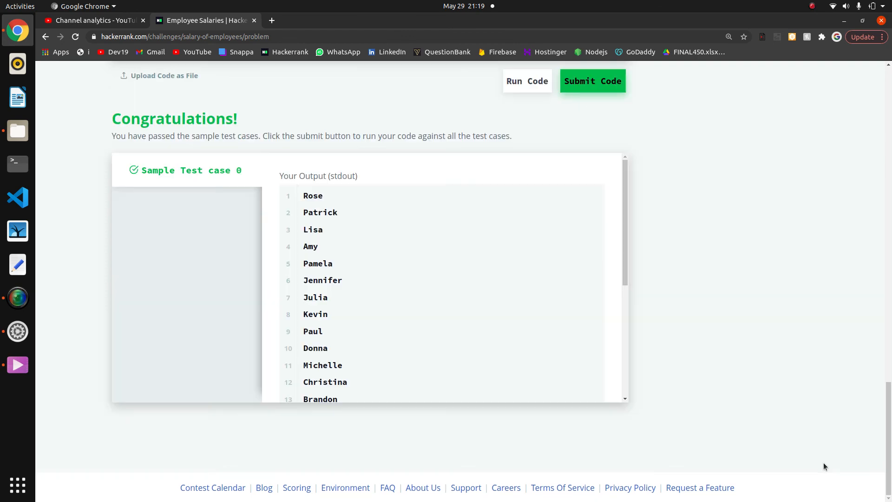
{"action": "scroll", "scroll_direction": "up", "scroll_amount": 3}
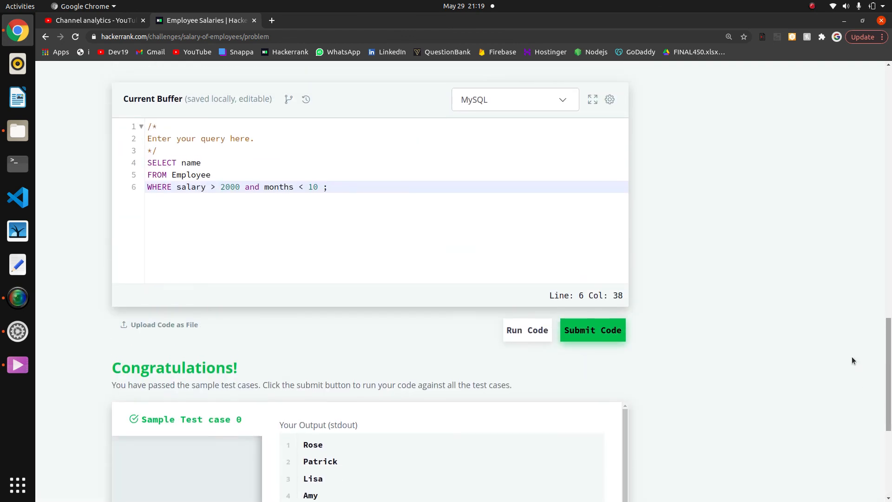
{"action": "left_click", "coordinate": [591, 329]}
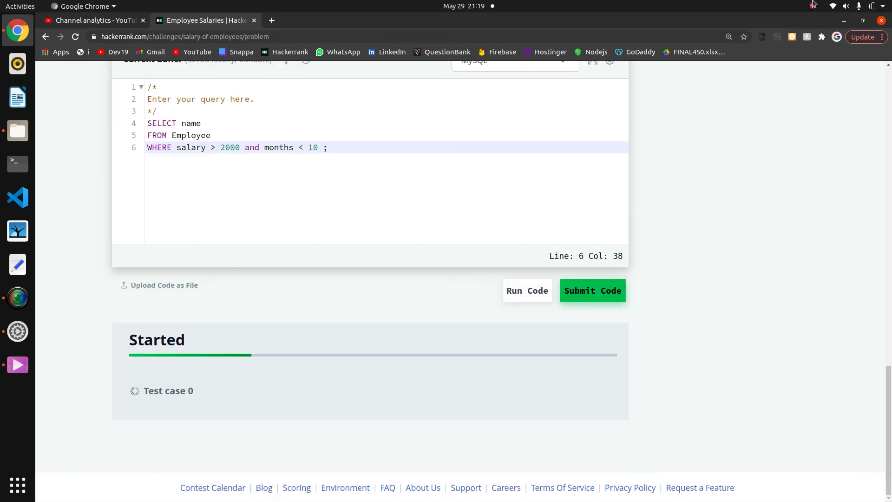